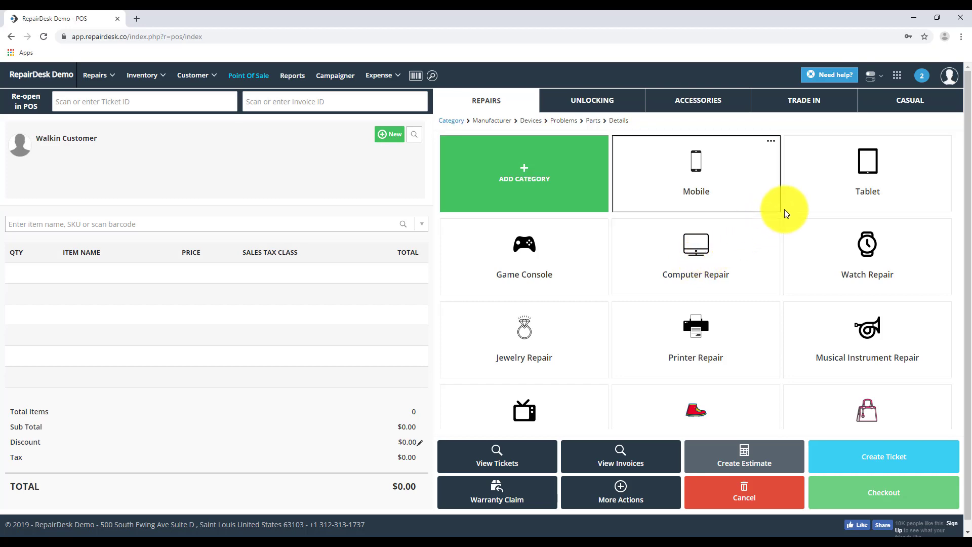
Search the RepairDesk Knowledge Base for 'Dymo' to find the DYMO Label Writer setup article
click(897, 75)
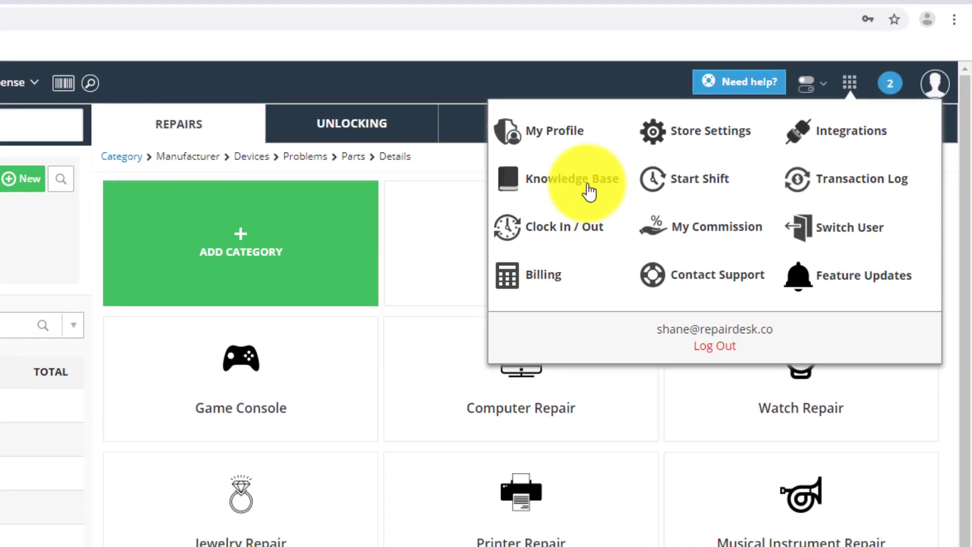
click(577, 179)
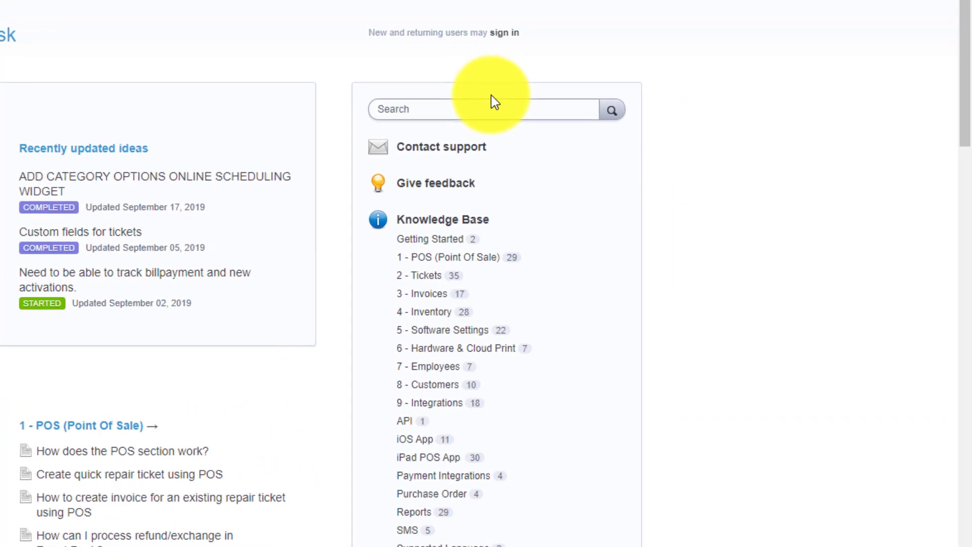
text(D)
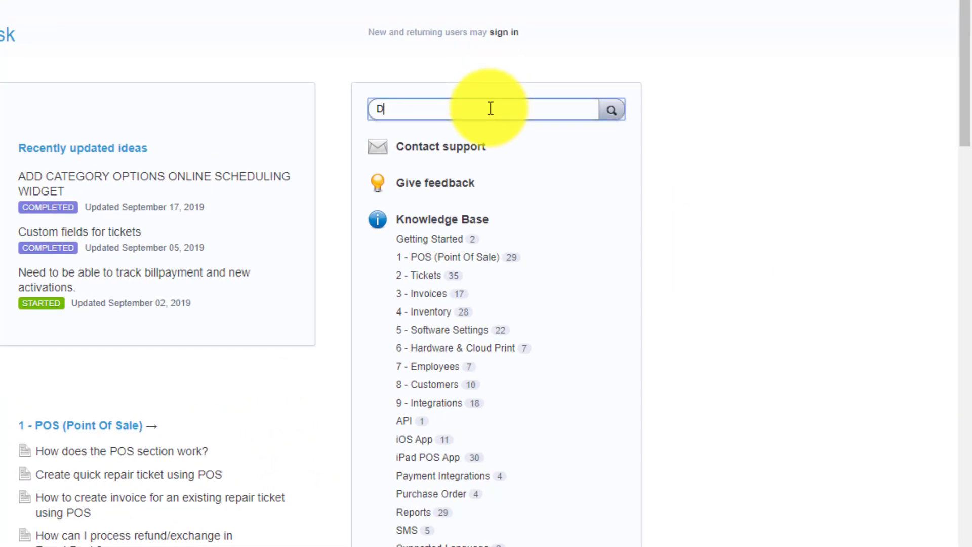
text(ymo)
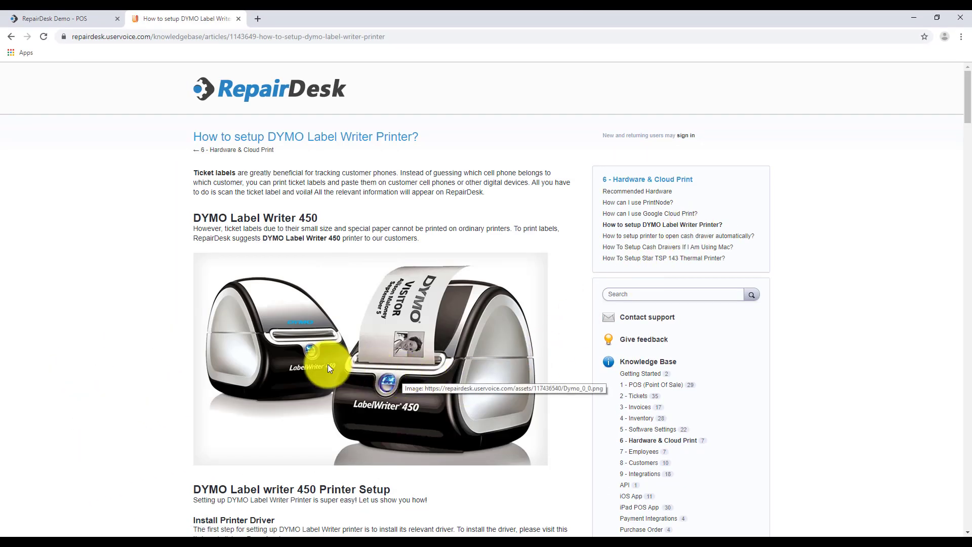
Follow the article's Install Printer Driver link to the DYMO driver download
scroll(down, 3)
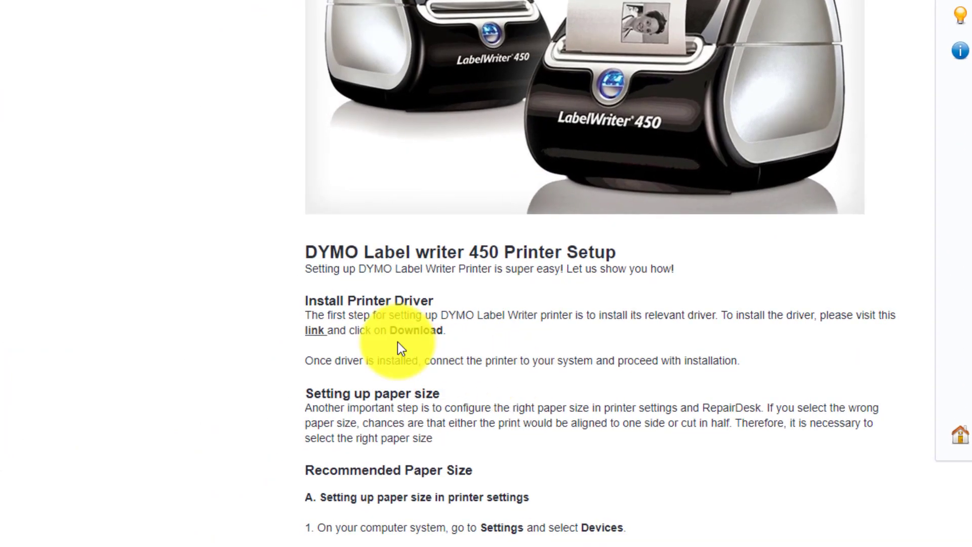
click(314, 330)
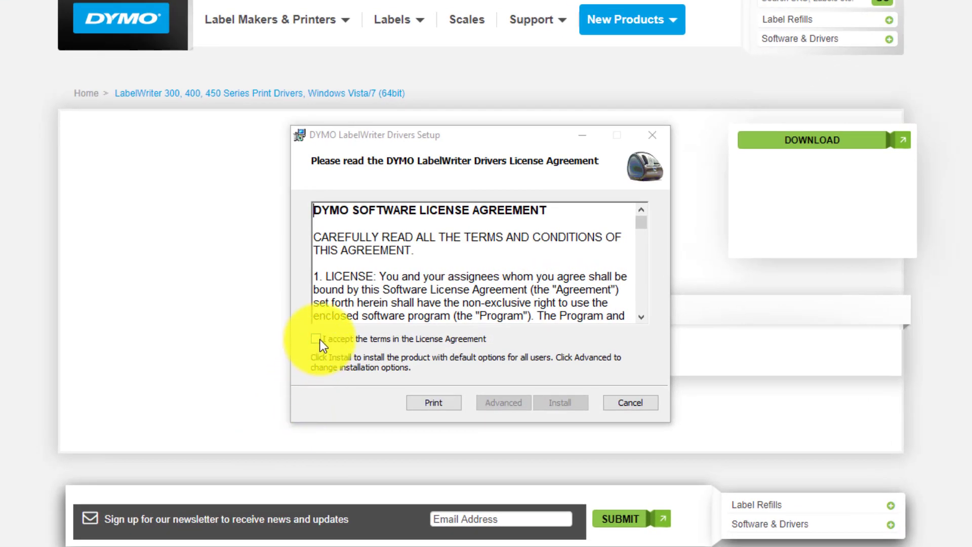
Accept the license terms, install the DYMO LabelWriter drivers and finish the setup wizard
click(321, 338)
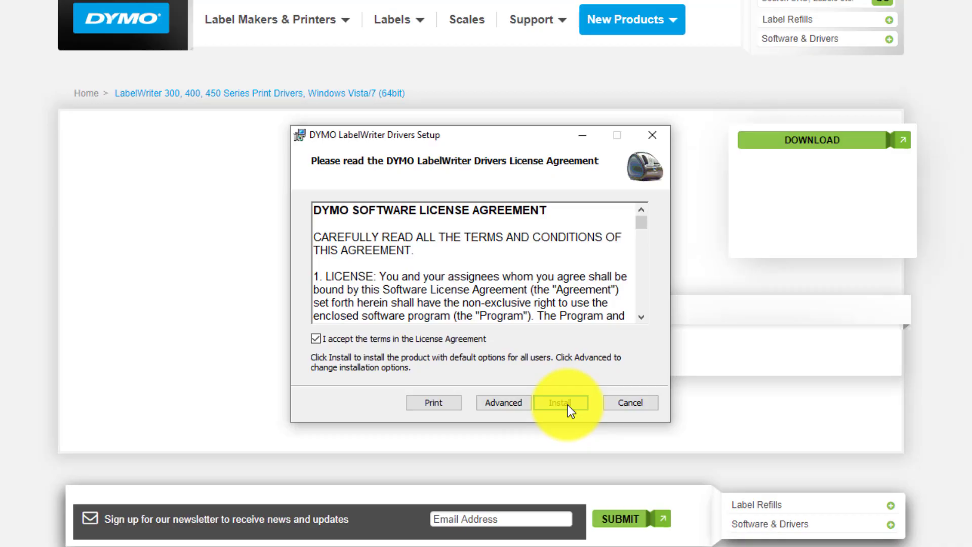
click(560, 402)
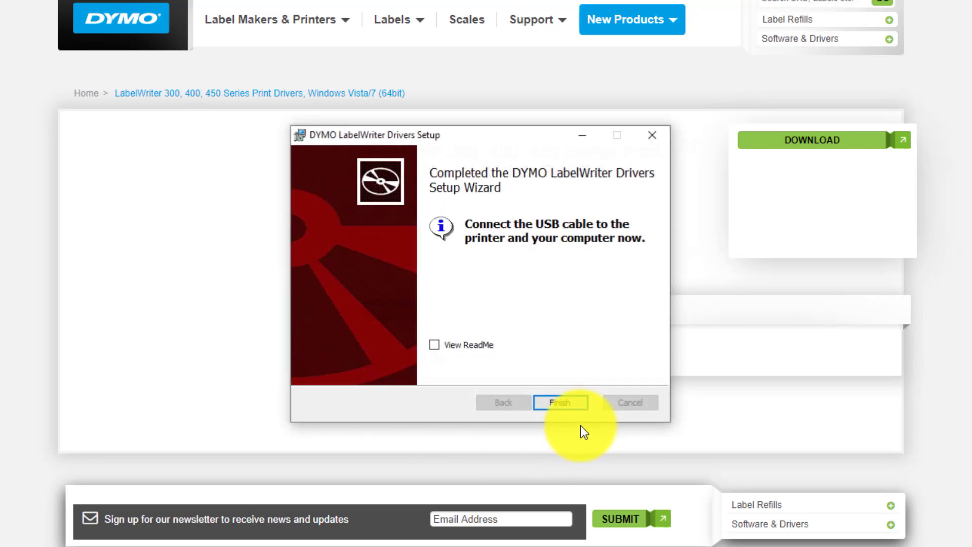
click(559, 402)
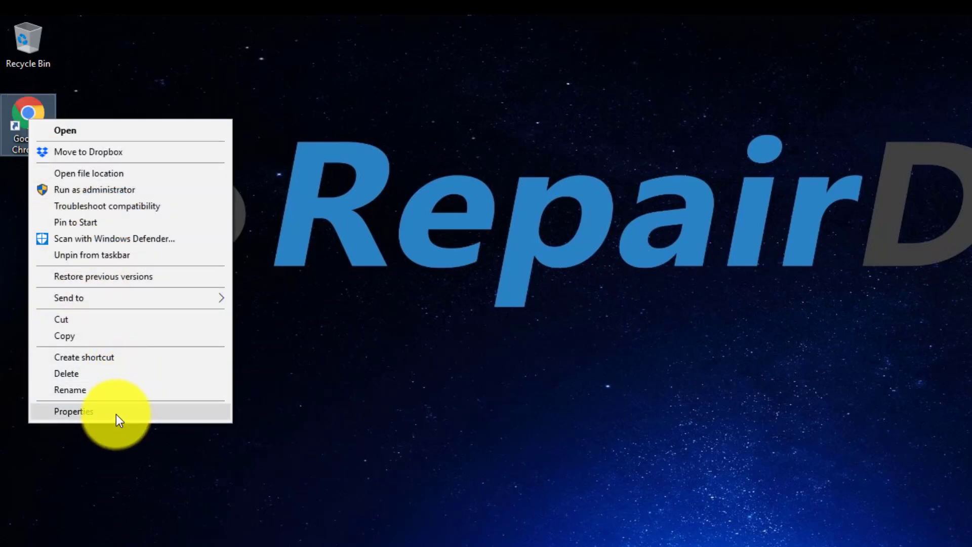
Append --disable-print-preview to the Chrome shortcut's Target in Properties and apply it
click(73, 411)
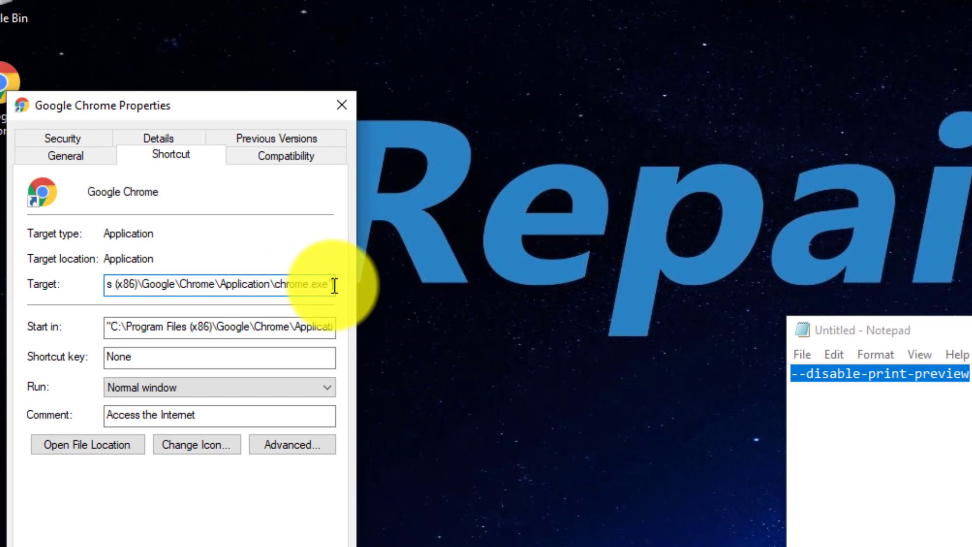
text(--disable-print-preview)
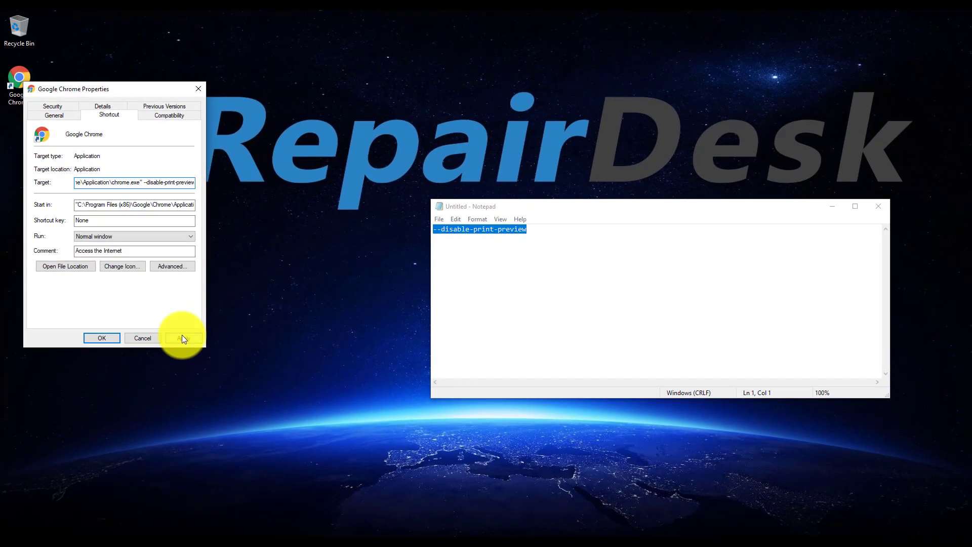
click(182, 338)
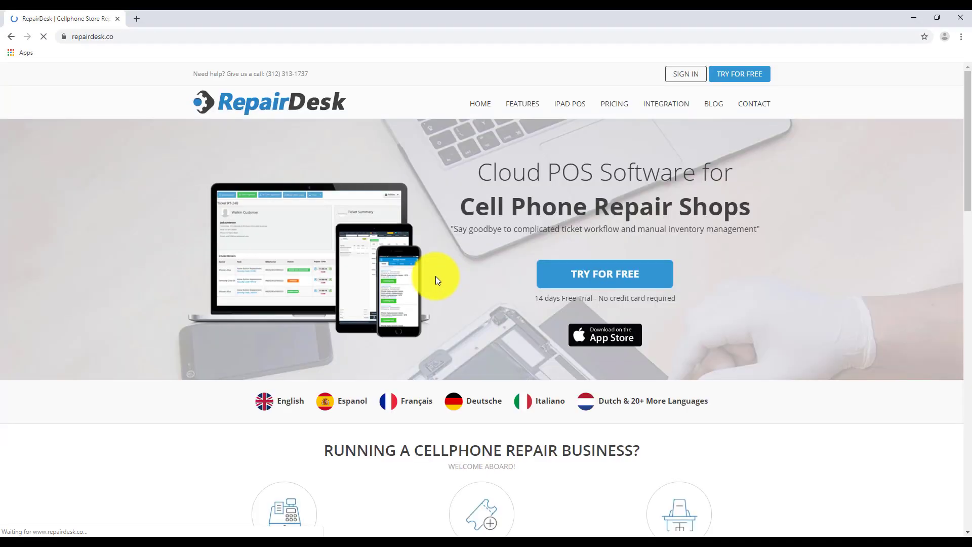
Load the RepairDesk dashboard in Chrome and bring up Windows Settings over it
click(686, 74)
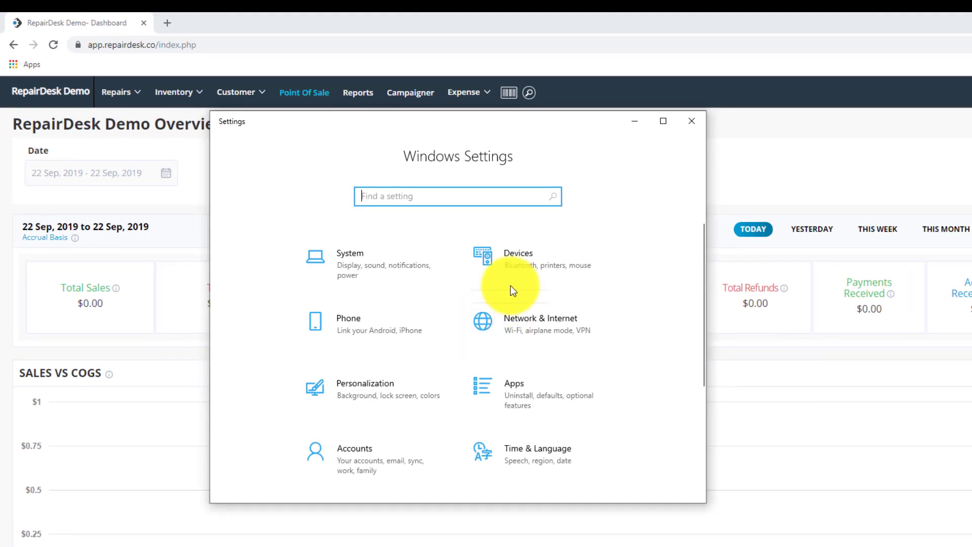
Reach the DYMO LabelWriter 450 Turbo's Printing preferences via Devices > Printers & scanners > Manage
click(517, 254)
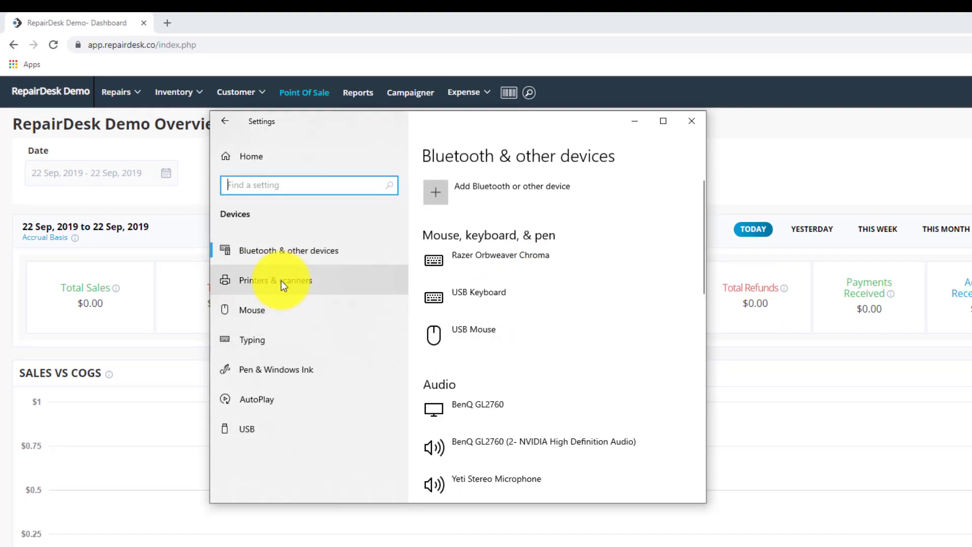
click(275, 279)
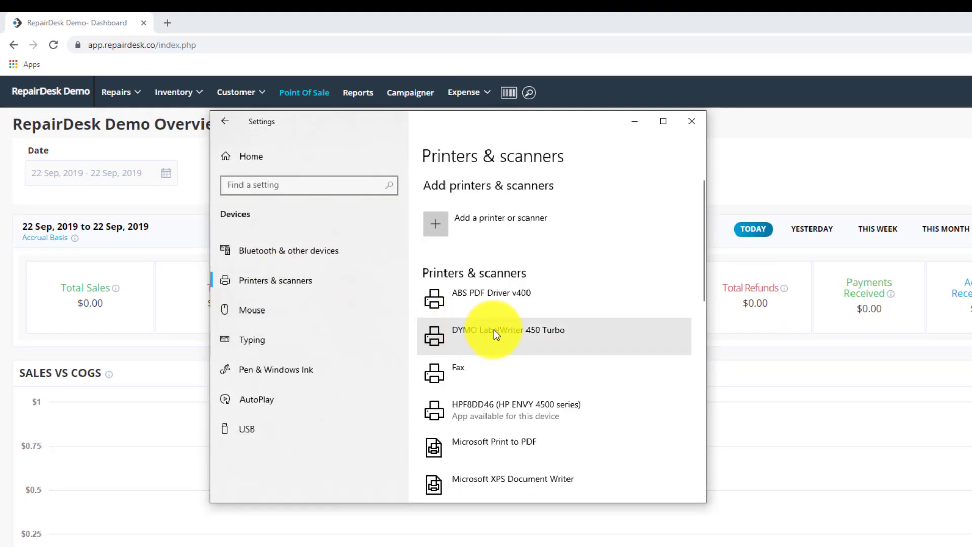
click(508, 336)
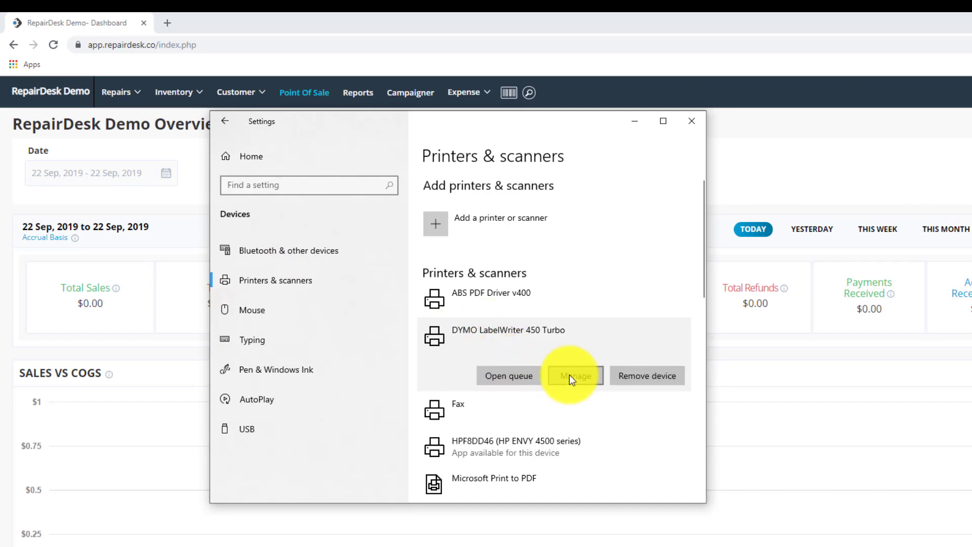
click(573, 375)
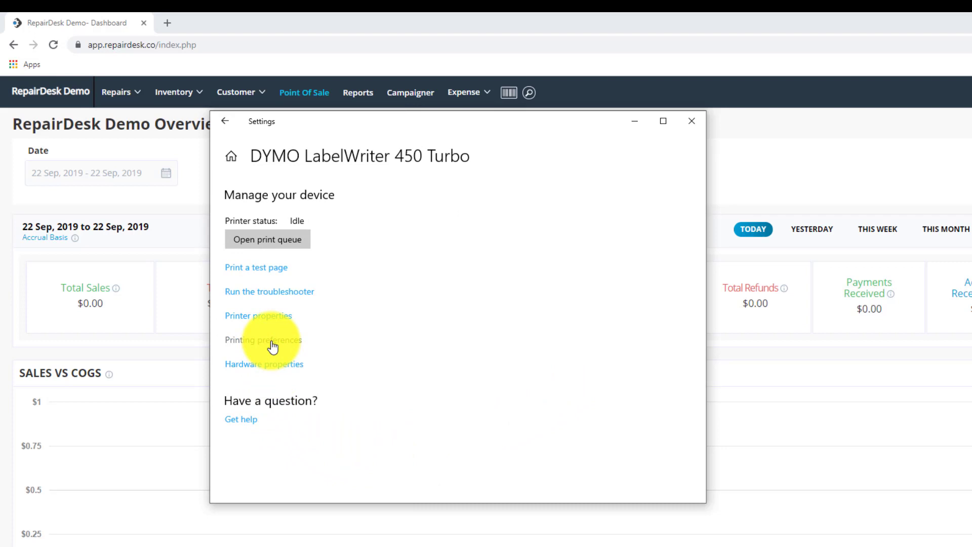
click(263, 341)
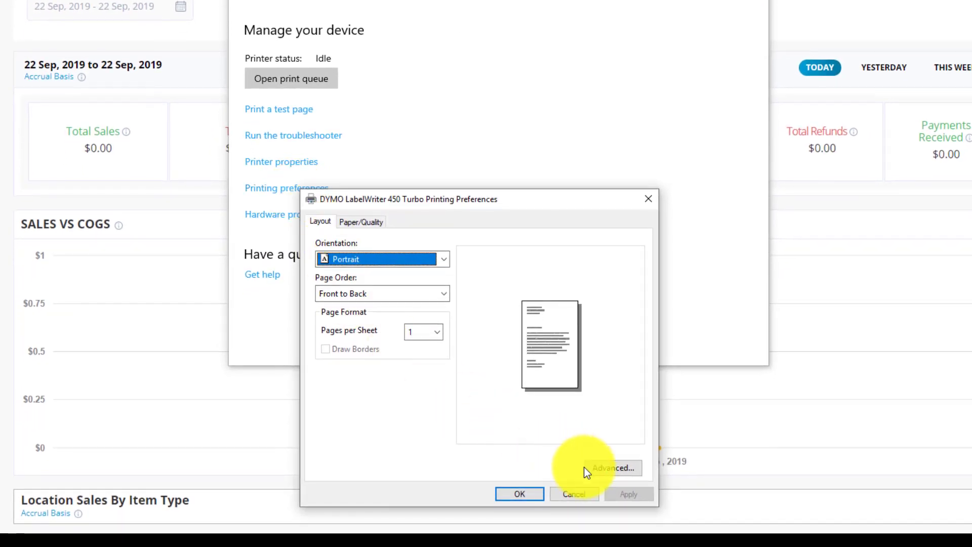
Set the DYMO printer's Advanced paper size to 99012 Large Address and confirm the preferences
click(612, 468)
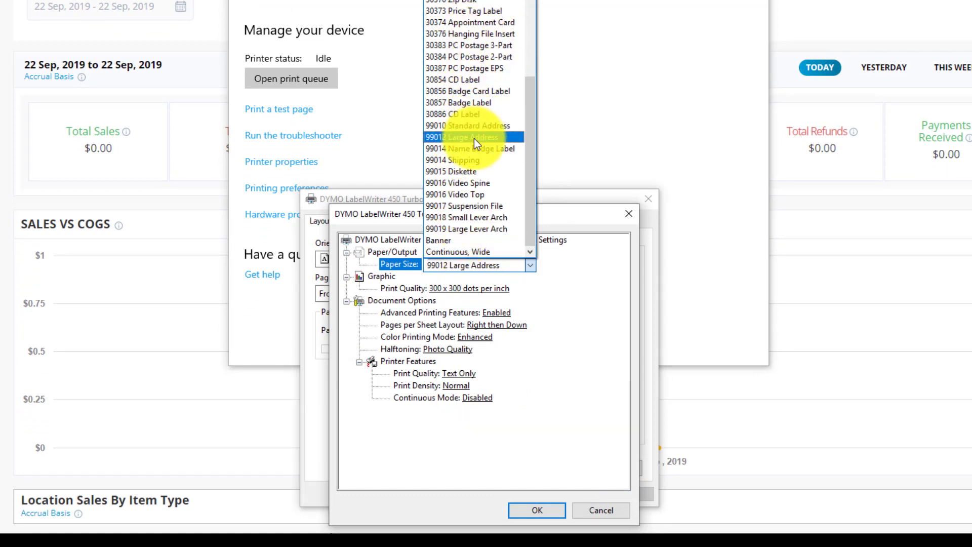
click(468, 137)
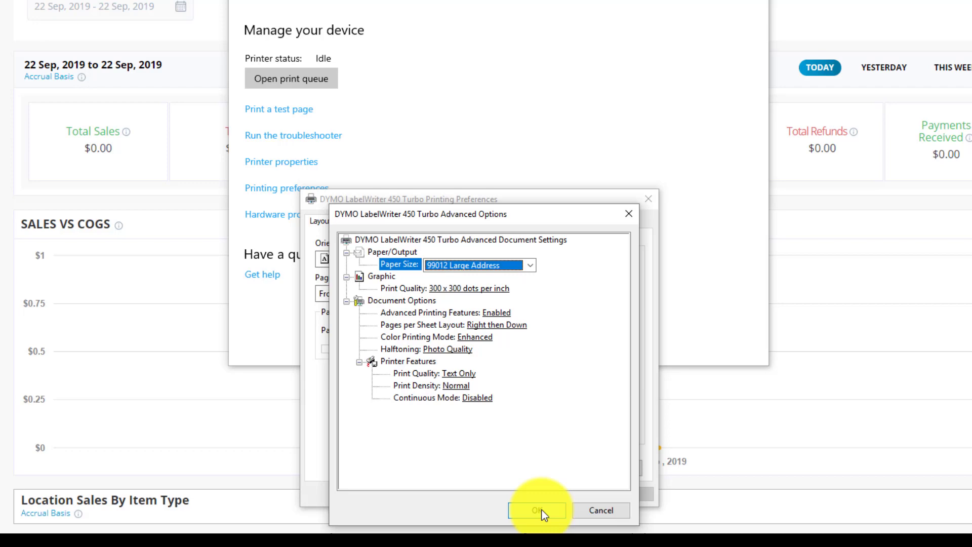
click(534, 509)
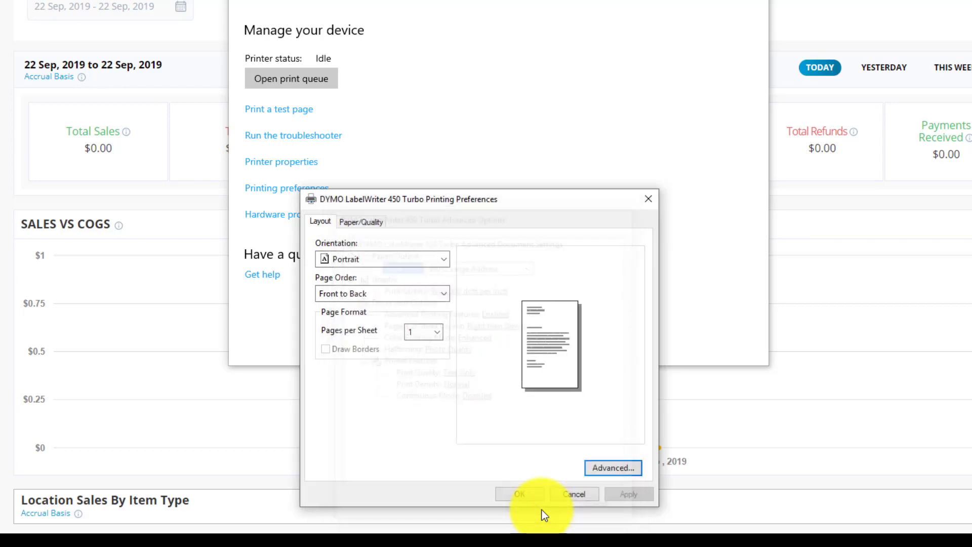
click(520, 494)
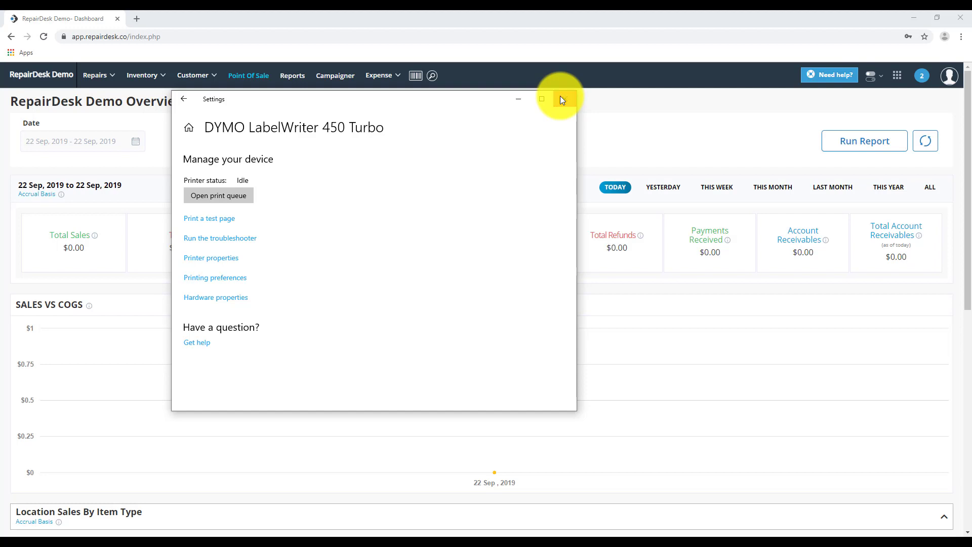
Close Windows Settings and go to RepairDesk's Store Settings from the apps grid
click(564, 99)
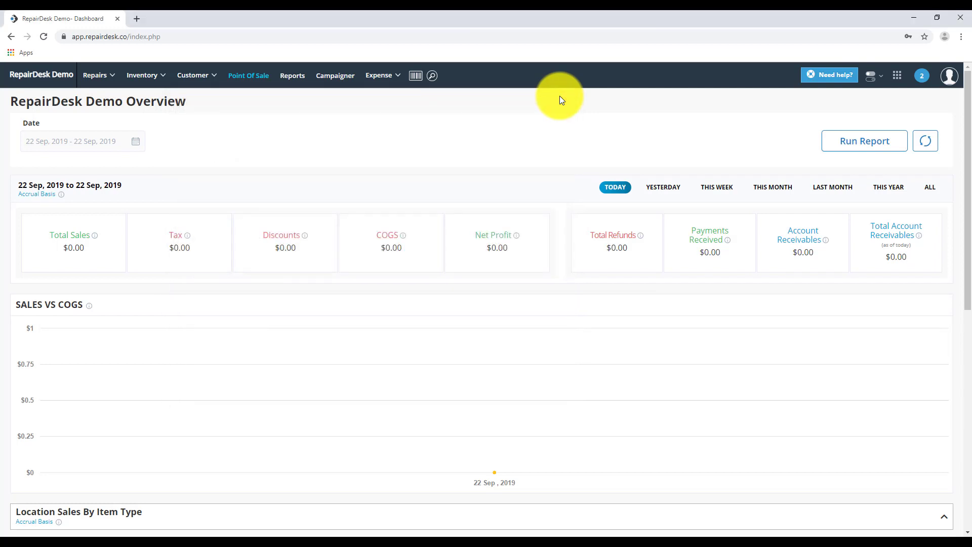
mouse_move(784, 100)
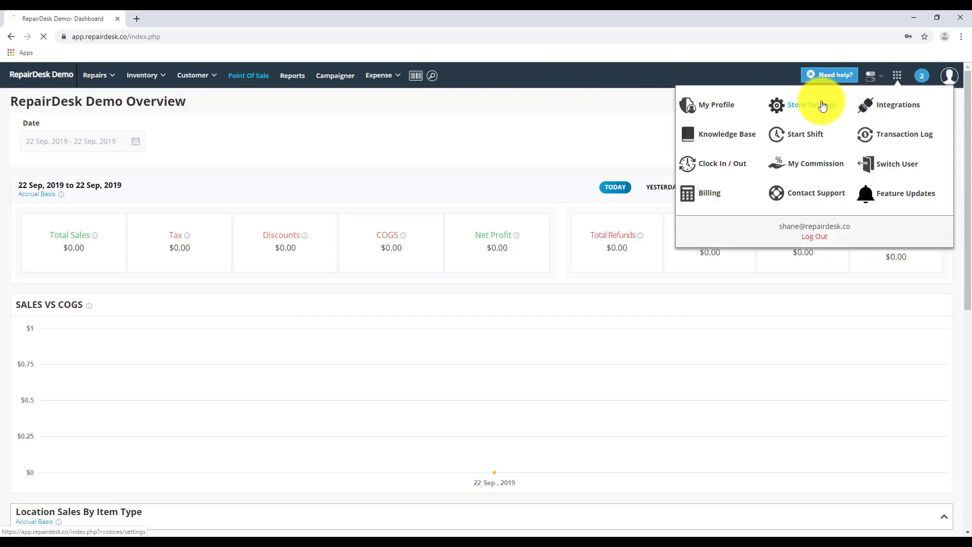
click(812, 104)
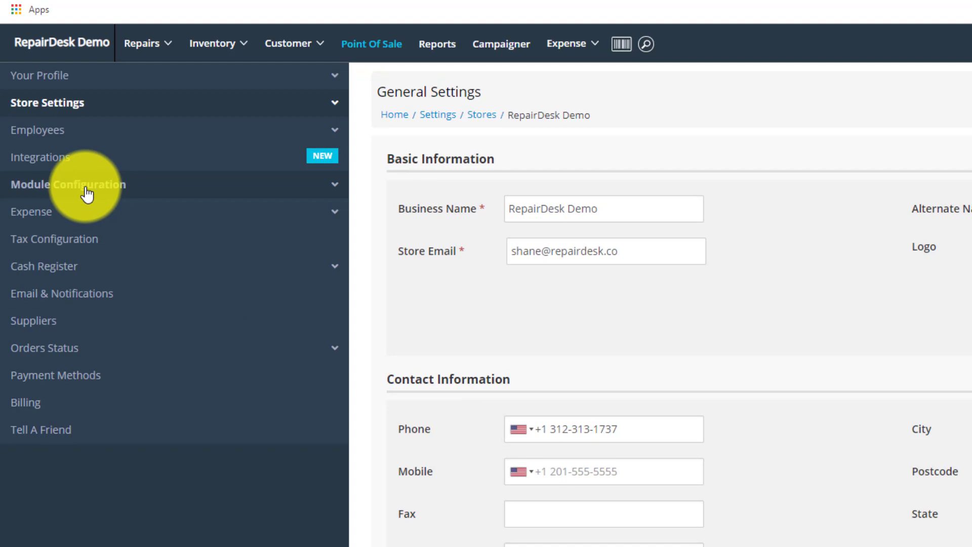
Select the Professional ticket label template under Module Configuration > Tickets and save
click(24, 225)
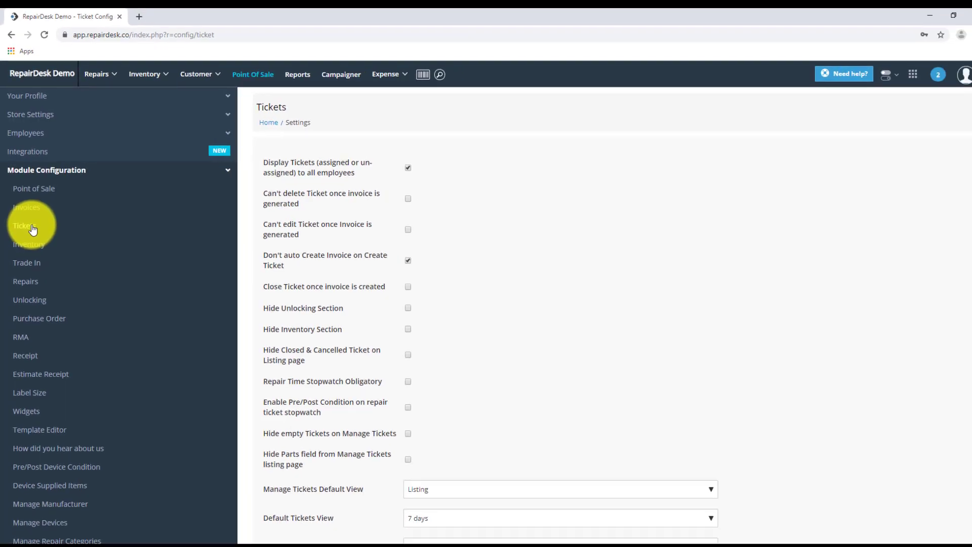
scroll(down, 3)
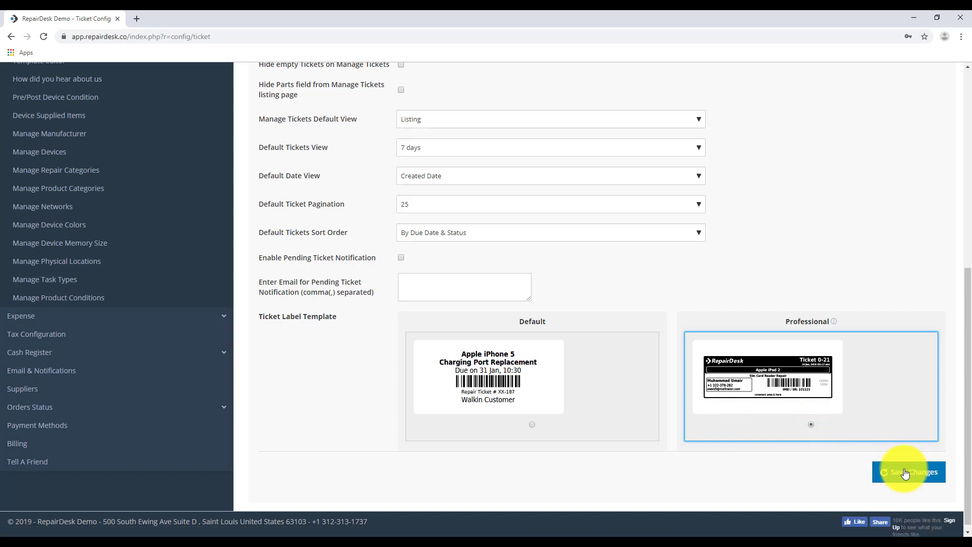
click(908, 472)
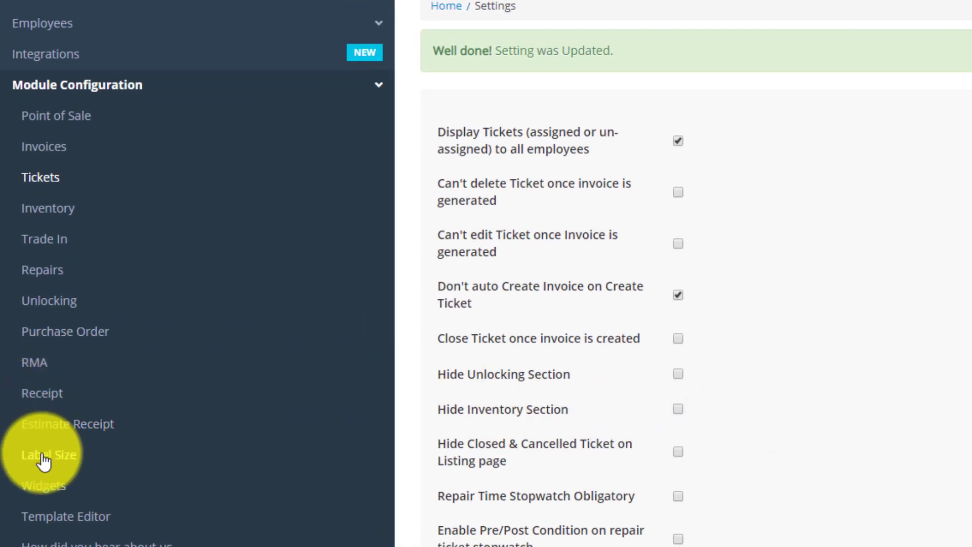
Set ticket labels to 78×27 mm and inventory barcode labels to 78×25 mm, then save
click(48, 454)
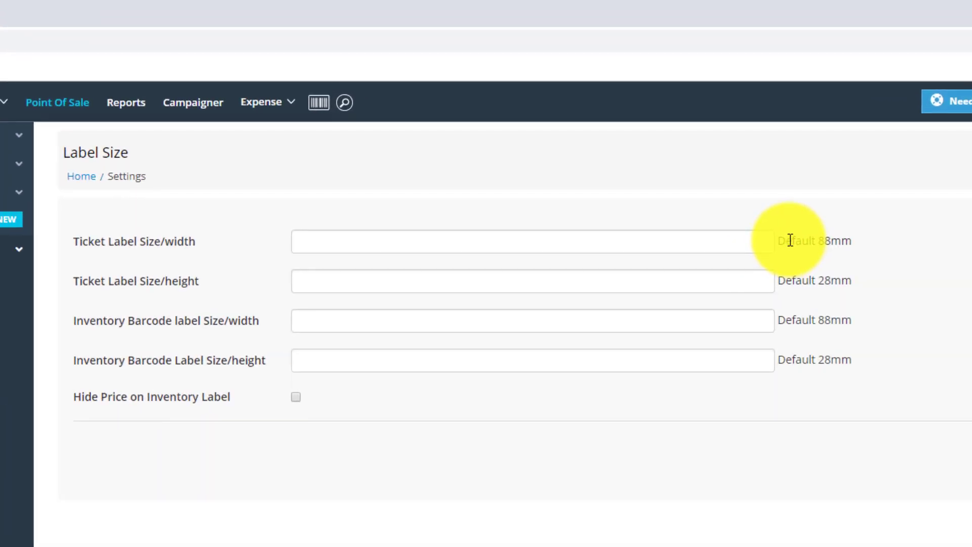
mouse_move(412, 240)
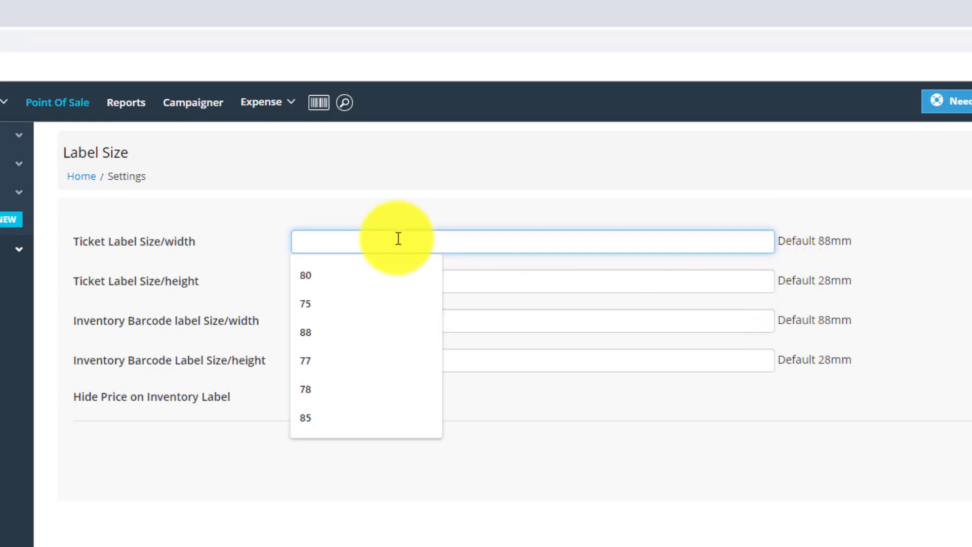
click(305, 389)
text(27)
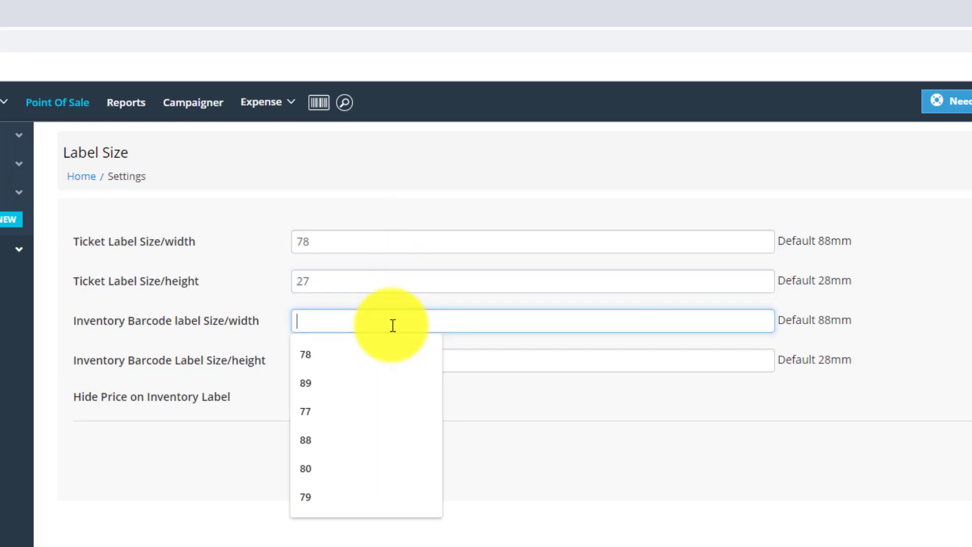
click(305, 355)
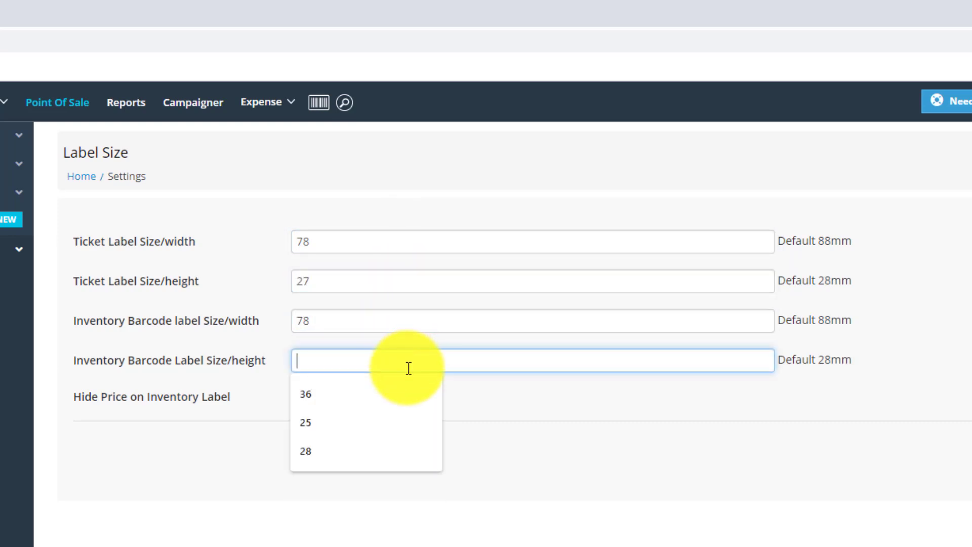
click(305, 422)
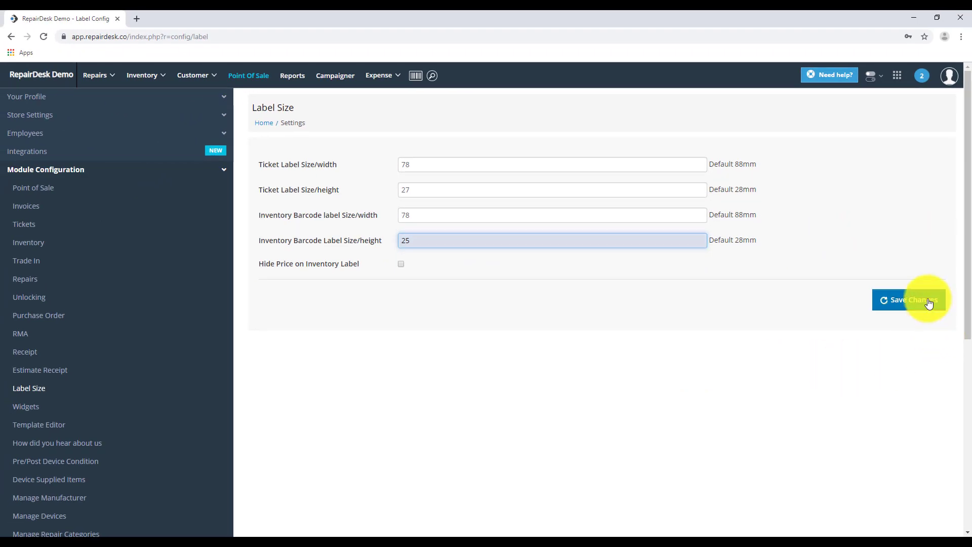
click(910, 299)
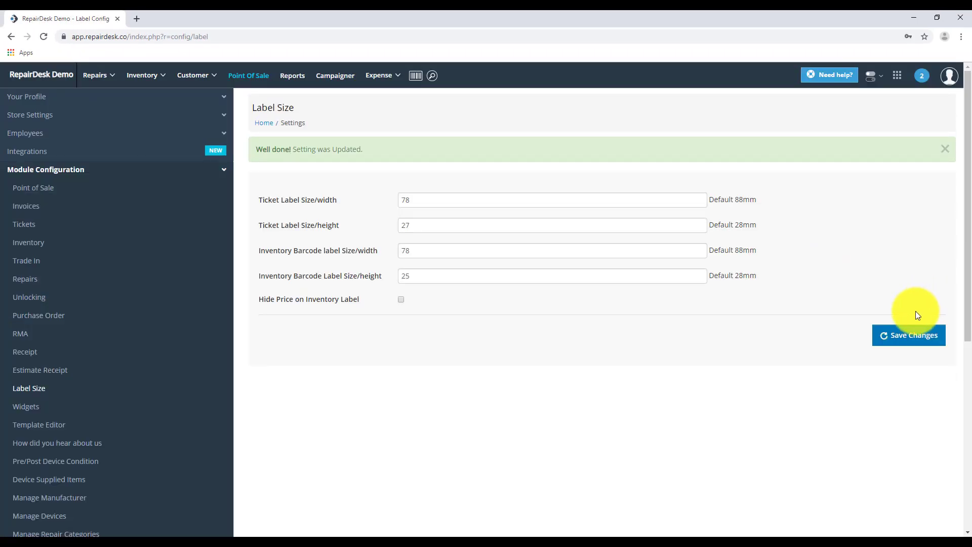
mouse_move(522, 416)
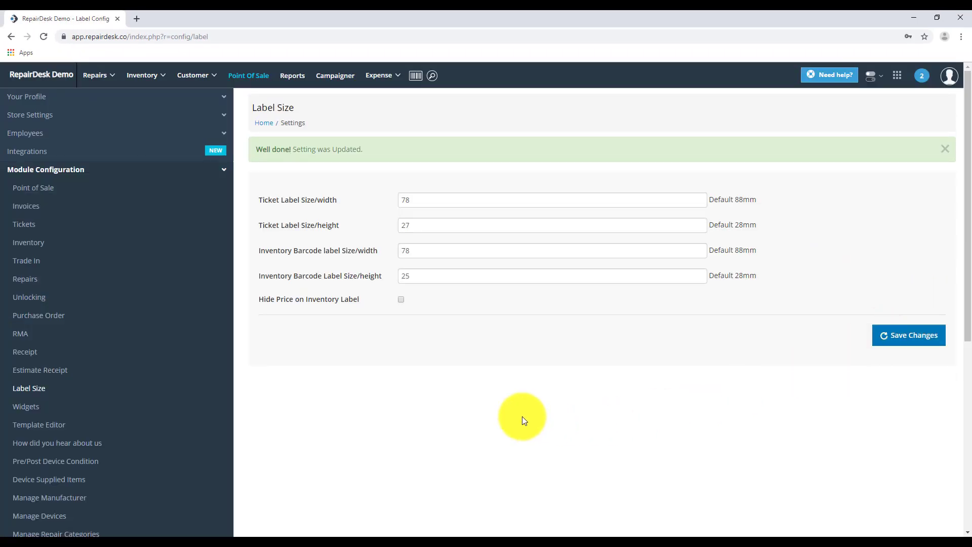
mouse_move(360, 387)
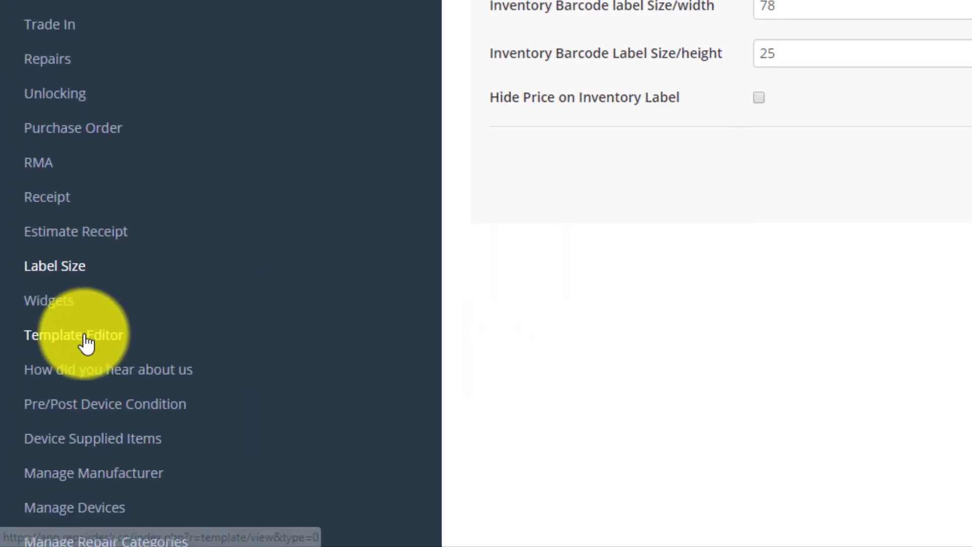
Edit the Ticket label Template, viewing its HTML source briefly before returning to the visual layout
click(73, 335)
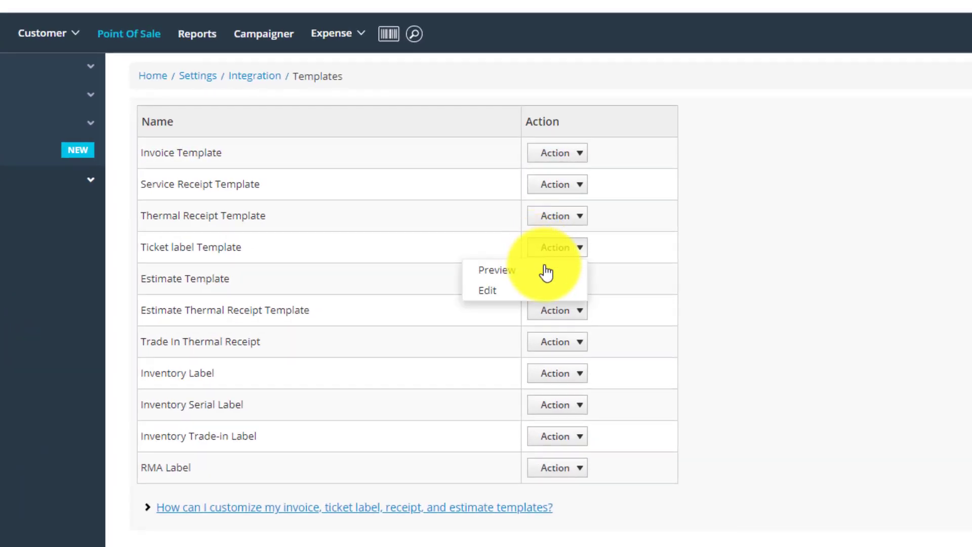
click(487, 290)
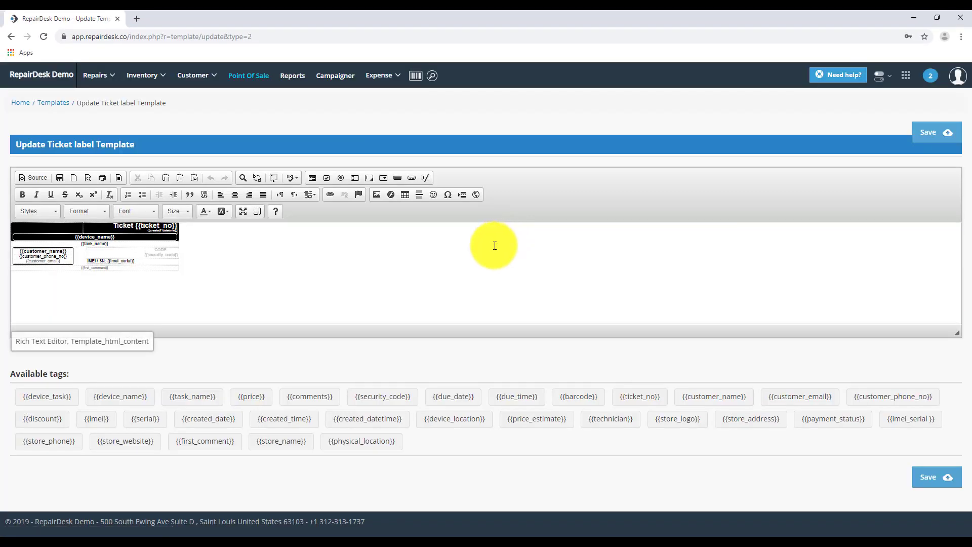
click(32, 177)
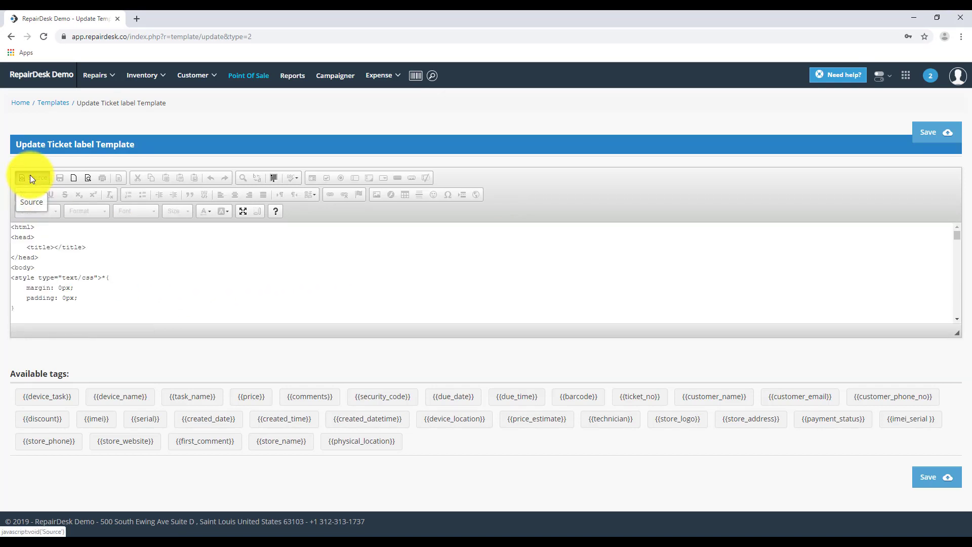
click(23, 178)
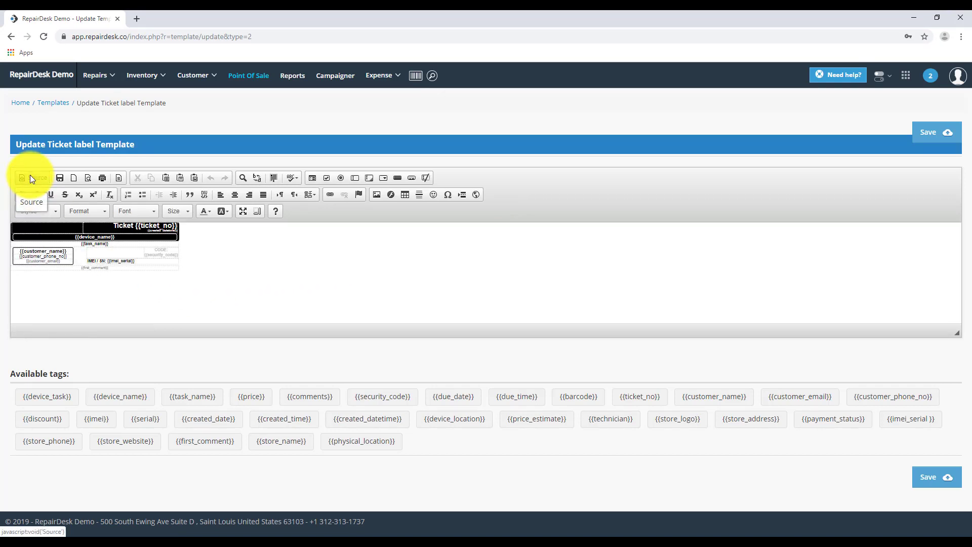
mouse_move(249, 288)
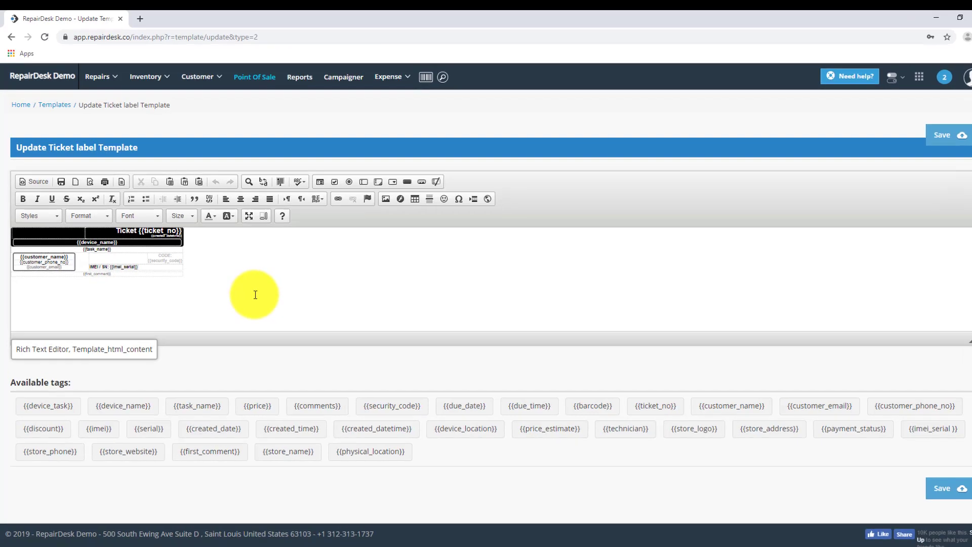
click(97, 76)
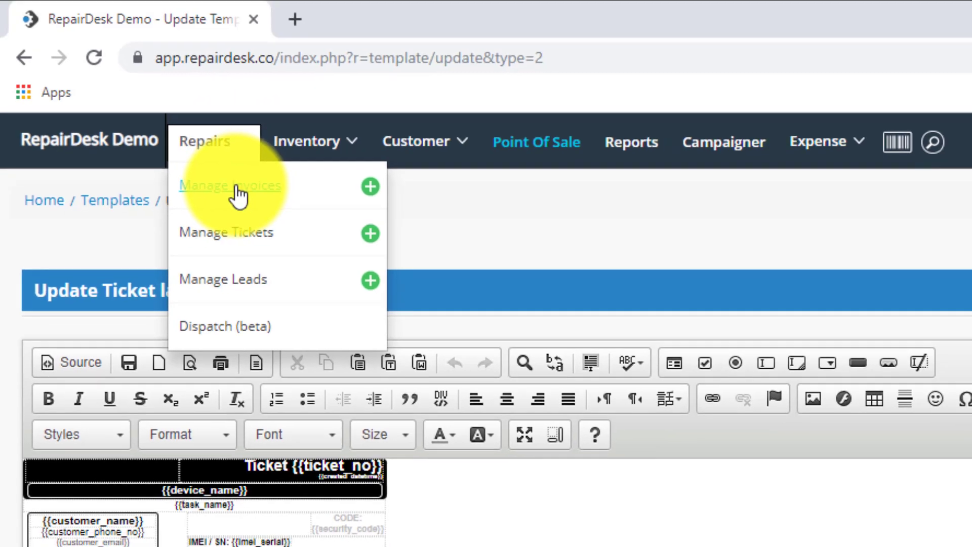
From Manage Tickets, generate the ticket label PDF for ticket T-2
click(229, 185)
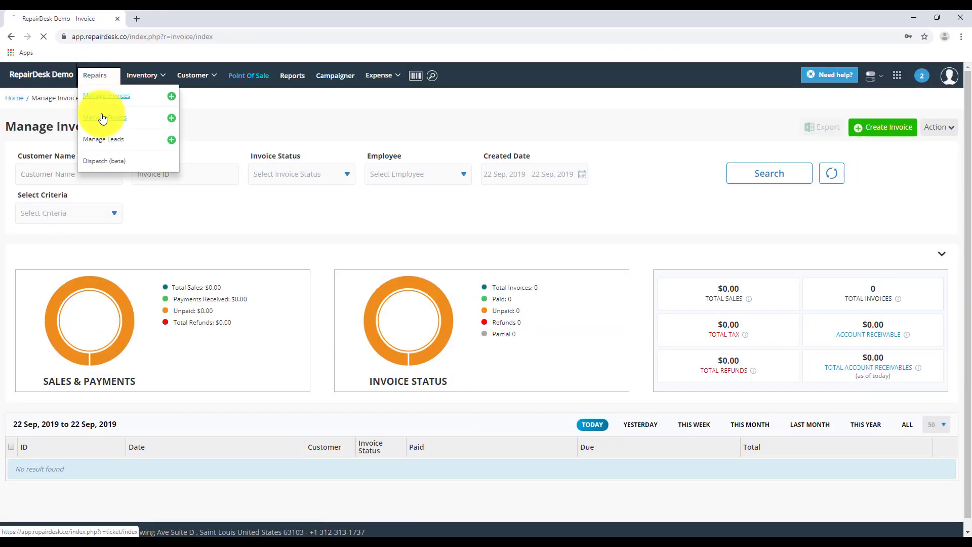
click(105, 117)
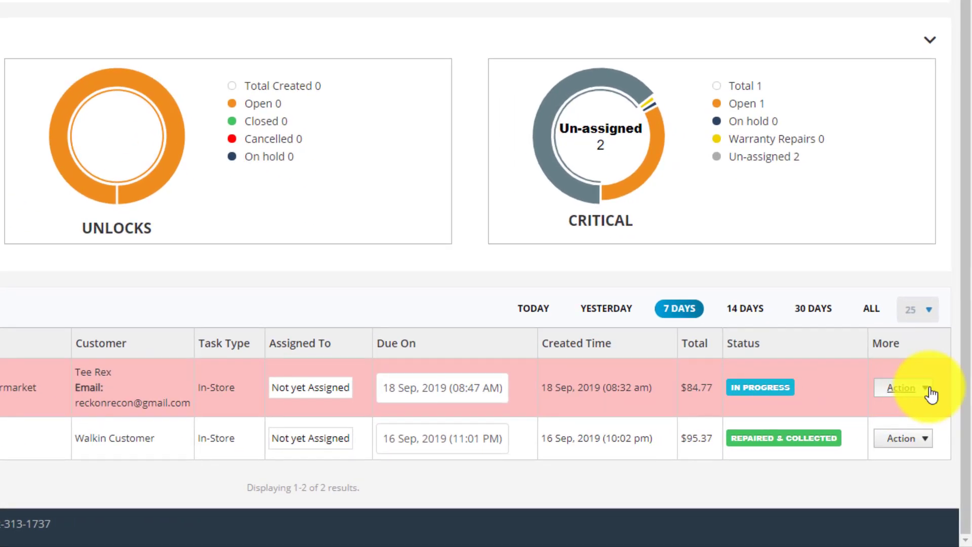
click(902, 388)
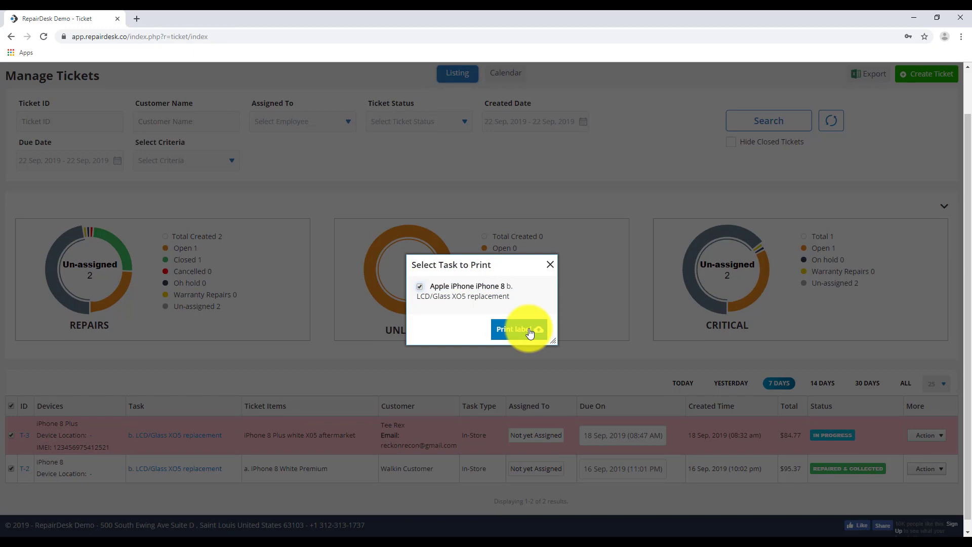
click(516, 329)
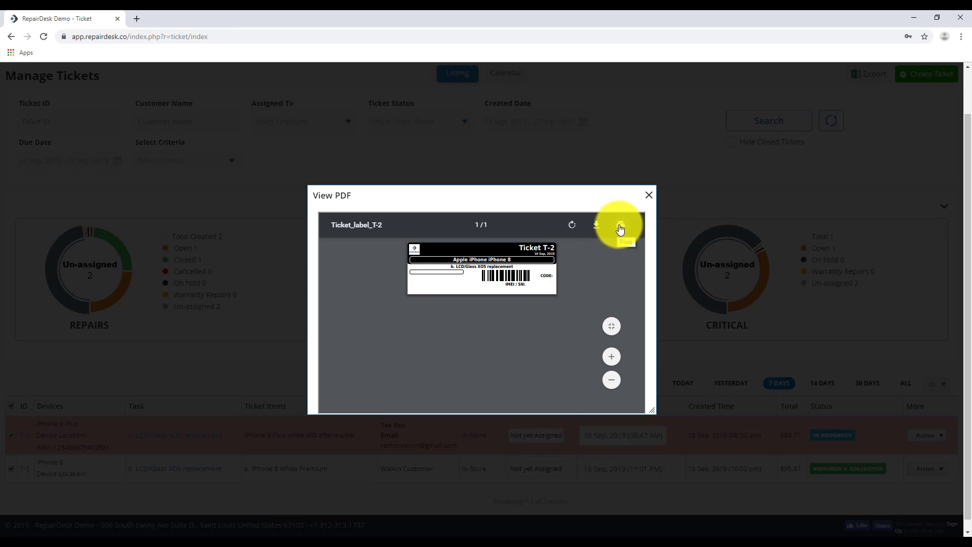
Print the T-2 label on the DYMO LabelWriter 450 Turbo and close the preview
click(620, 225)
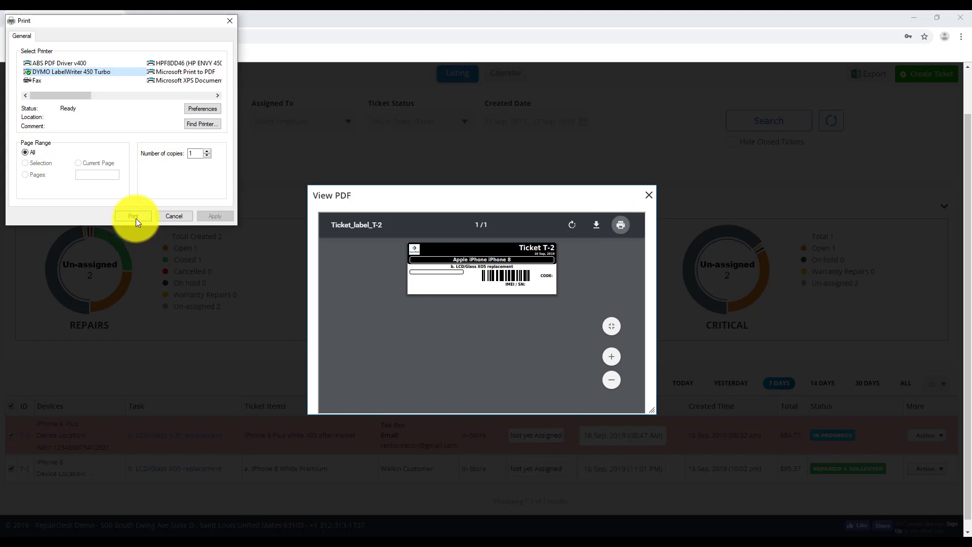
click(132, 215)
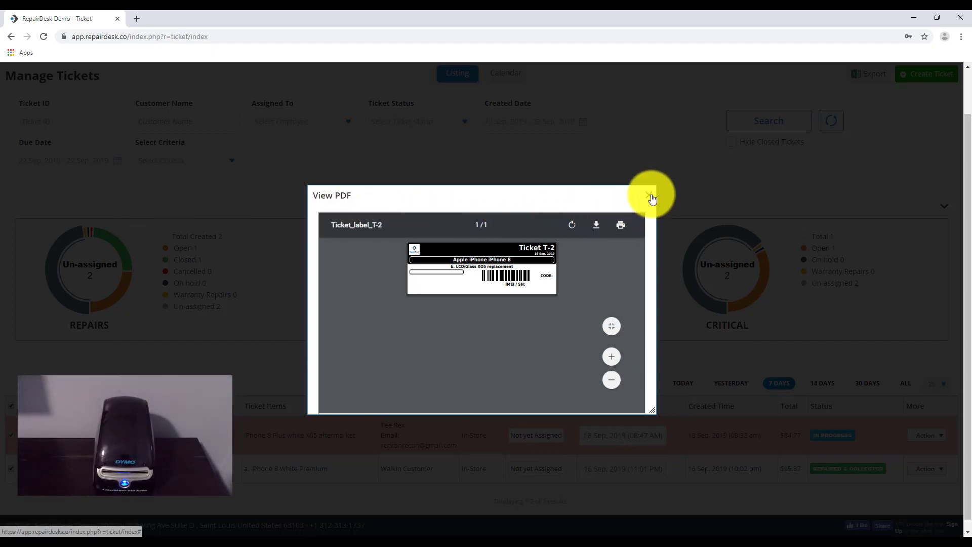
click(651, 195)
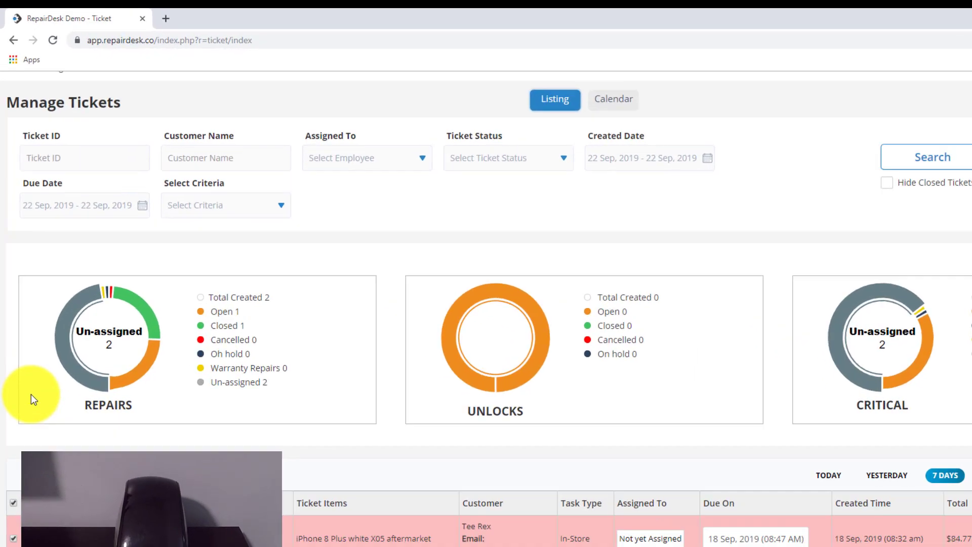
click(294, 134)
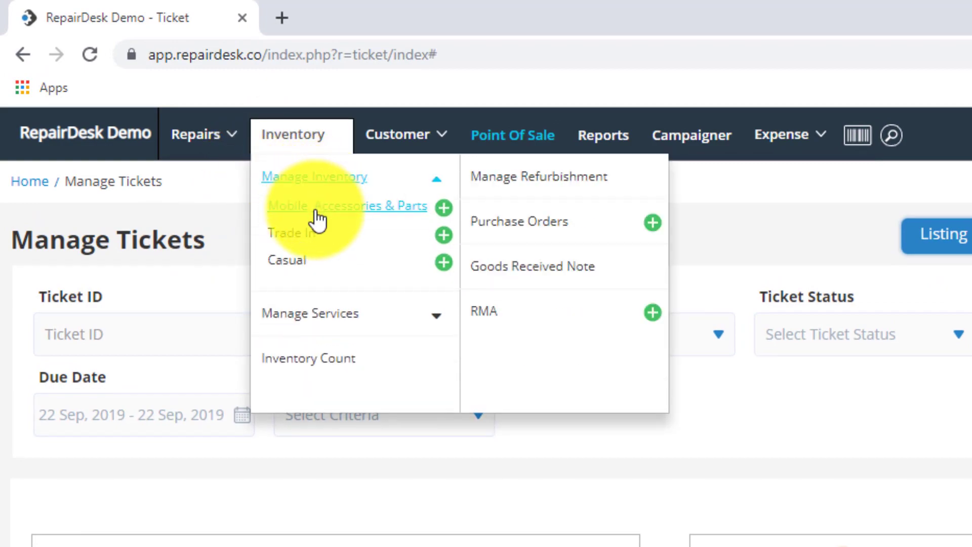
Print the gold Galaxy S6 Edge SIM card tray barcode label on the DYMO, then head to Point of Sale
click(346, 206)
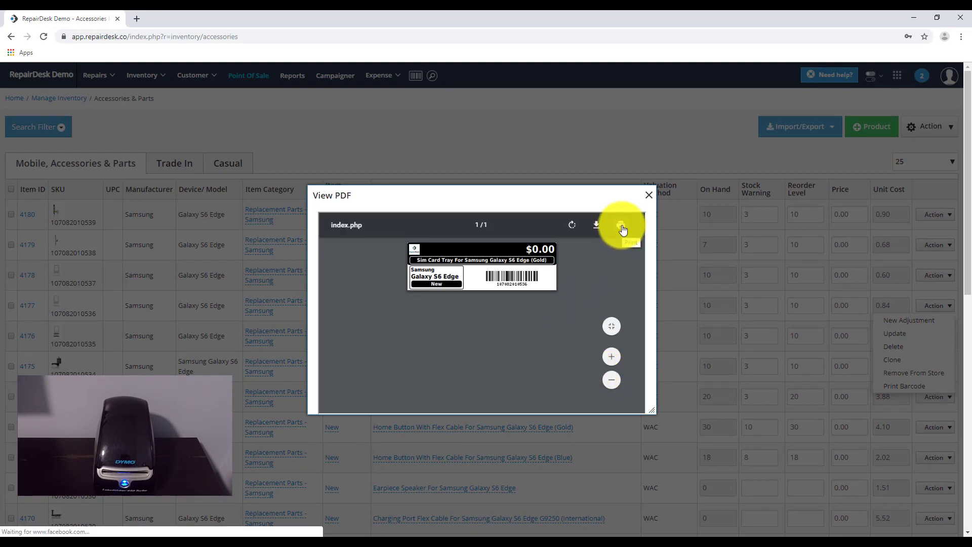
click(621, 225)
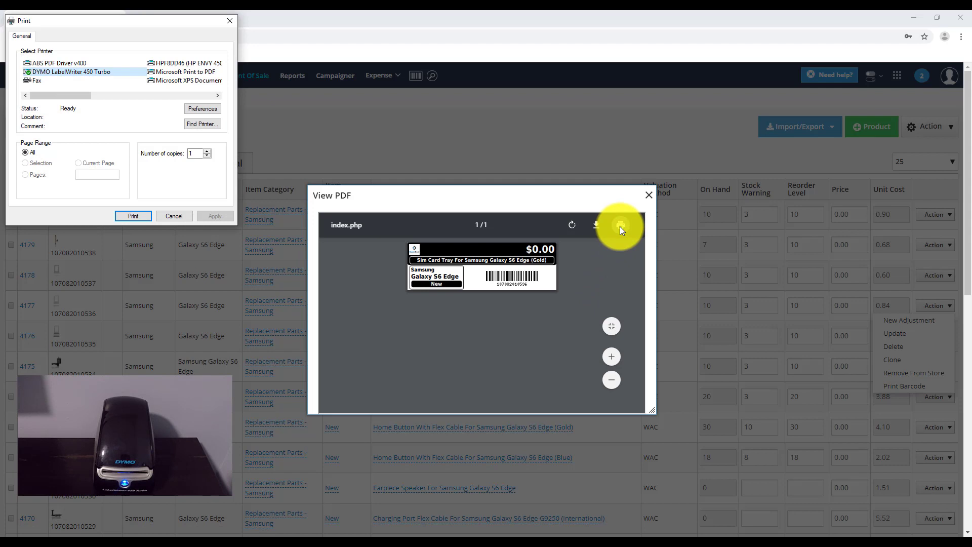
mouse_move(54, 232)
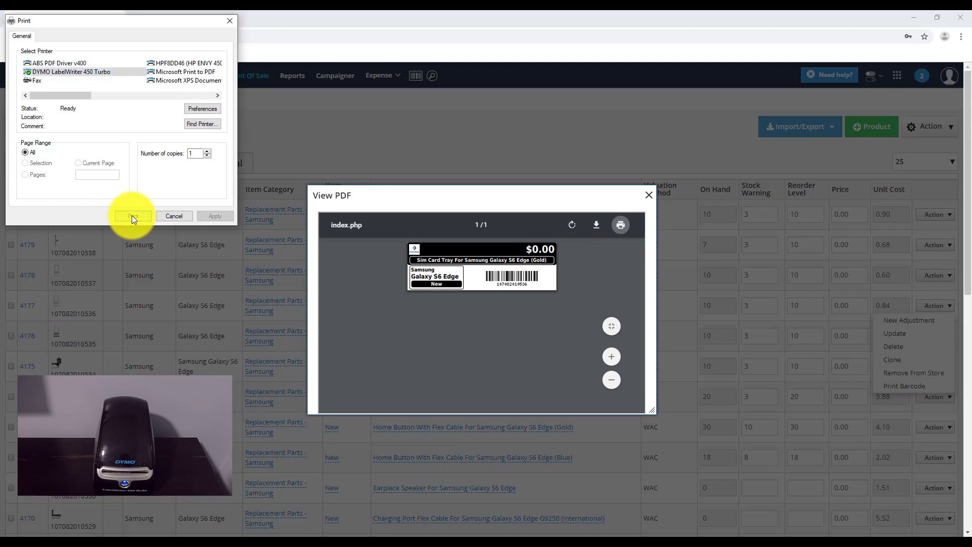
click(132, 216)
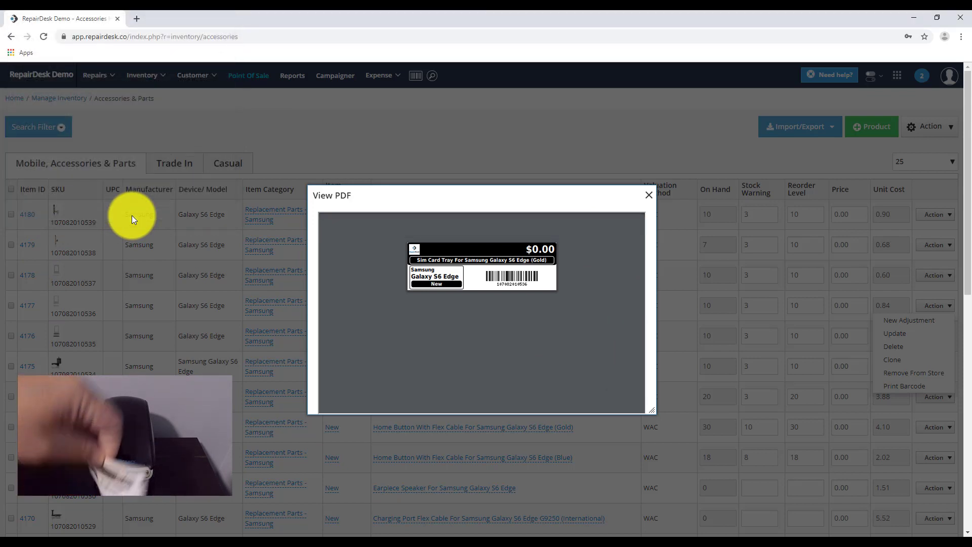
click(648, 195)
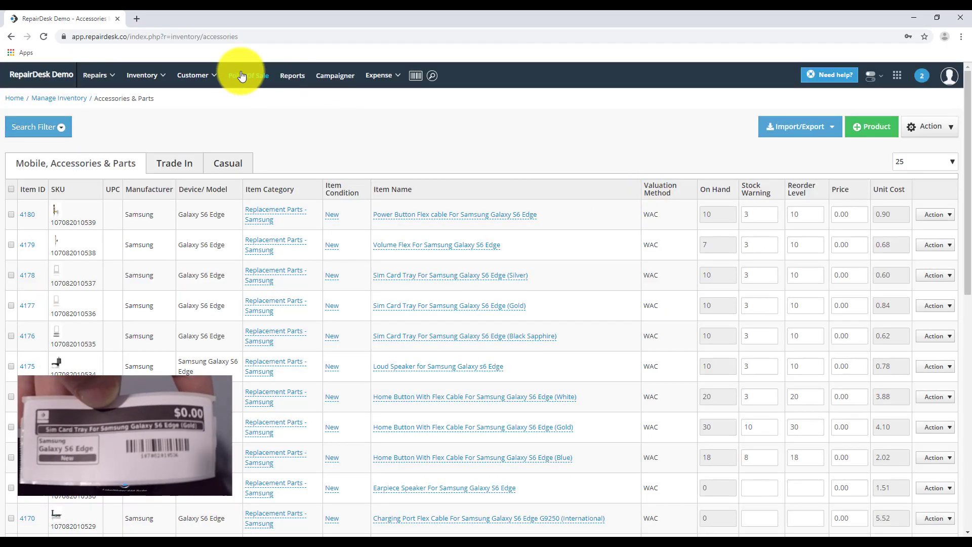
click(248, 75)
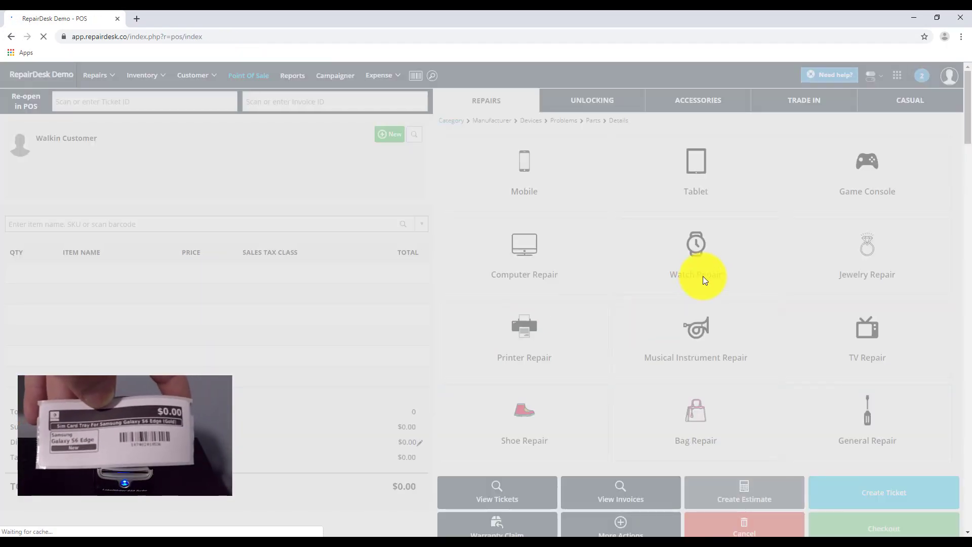